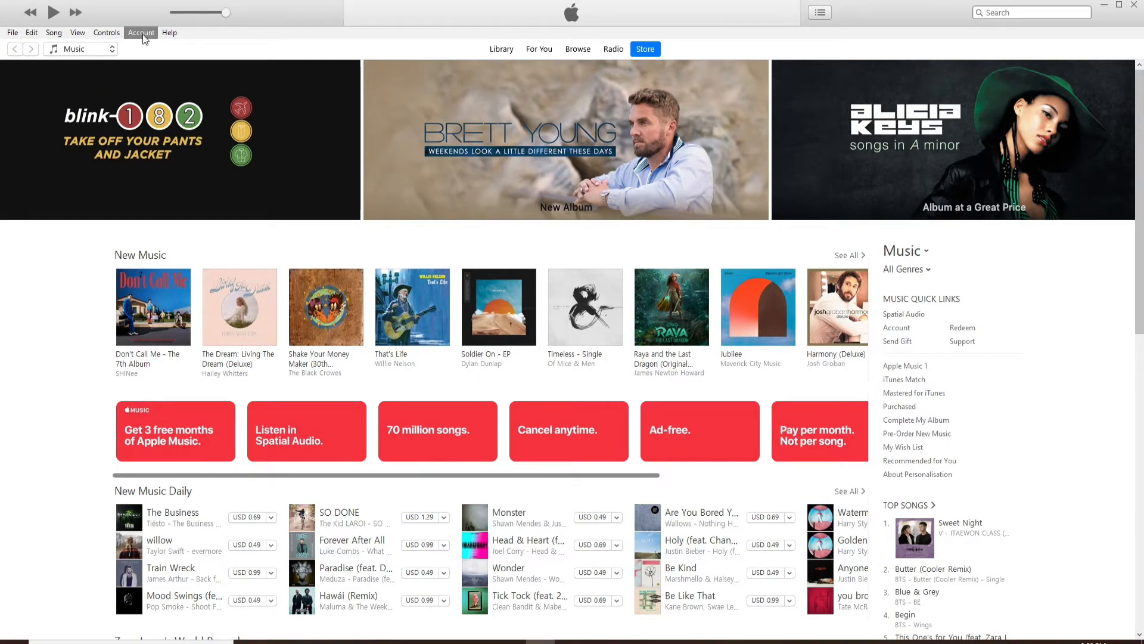
# - Sign out of the iTunes Store account from the Account menu
pyautogui.click(140, 32)
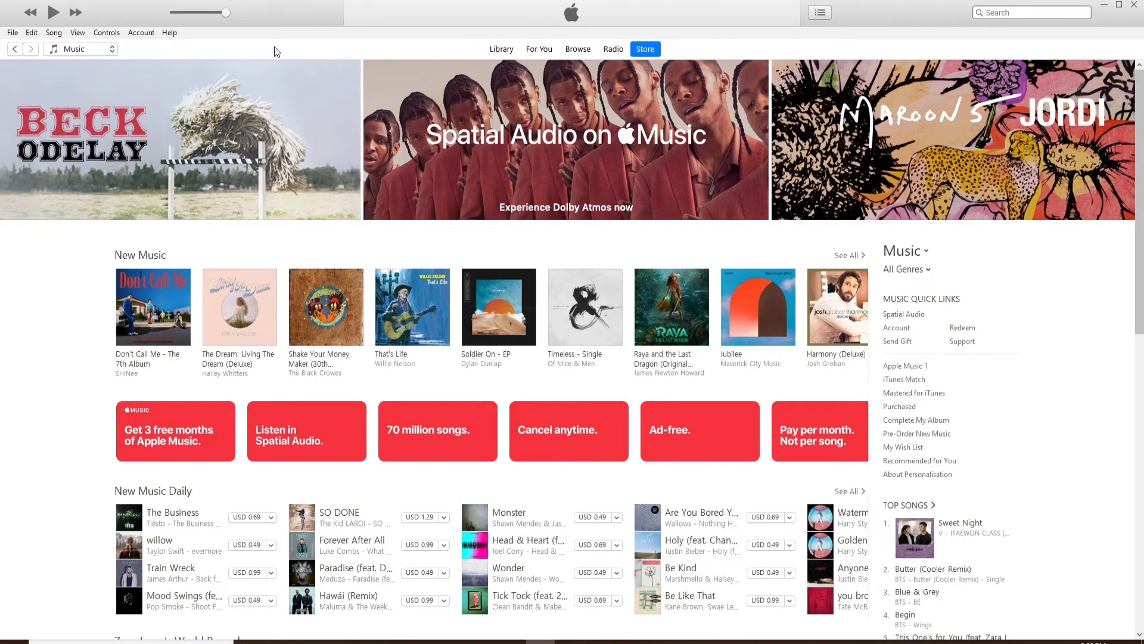
pyautogui.moveTo(135, 47)
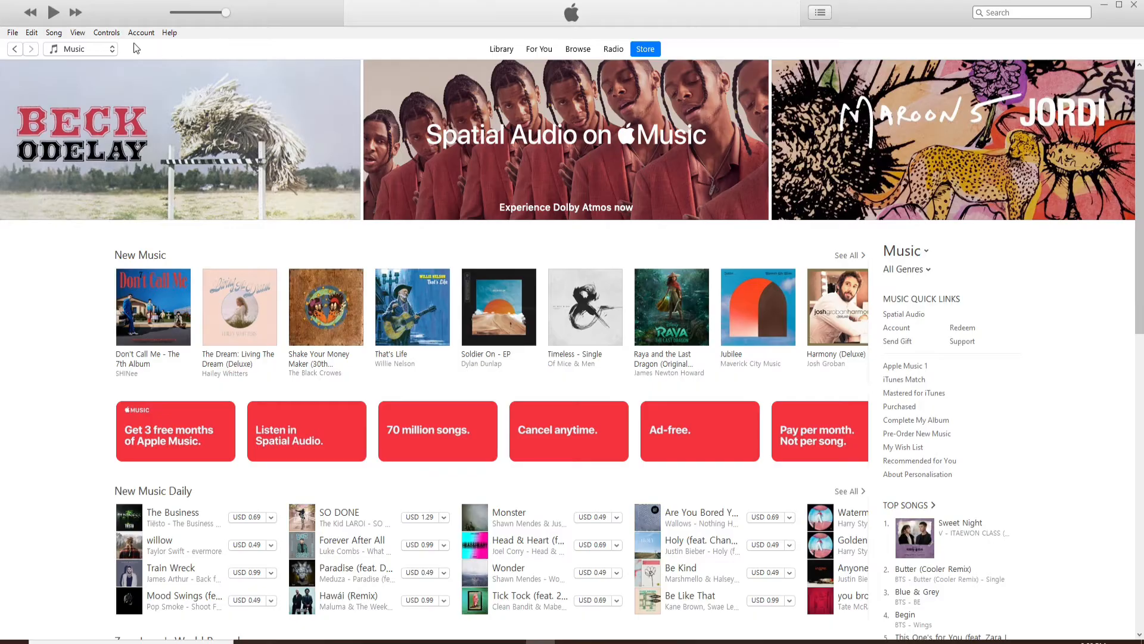
# - Sign in to the iTunes Store through Account > Sign In with the Apple ID and password
pyautogui.click(141, 32)
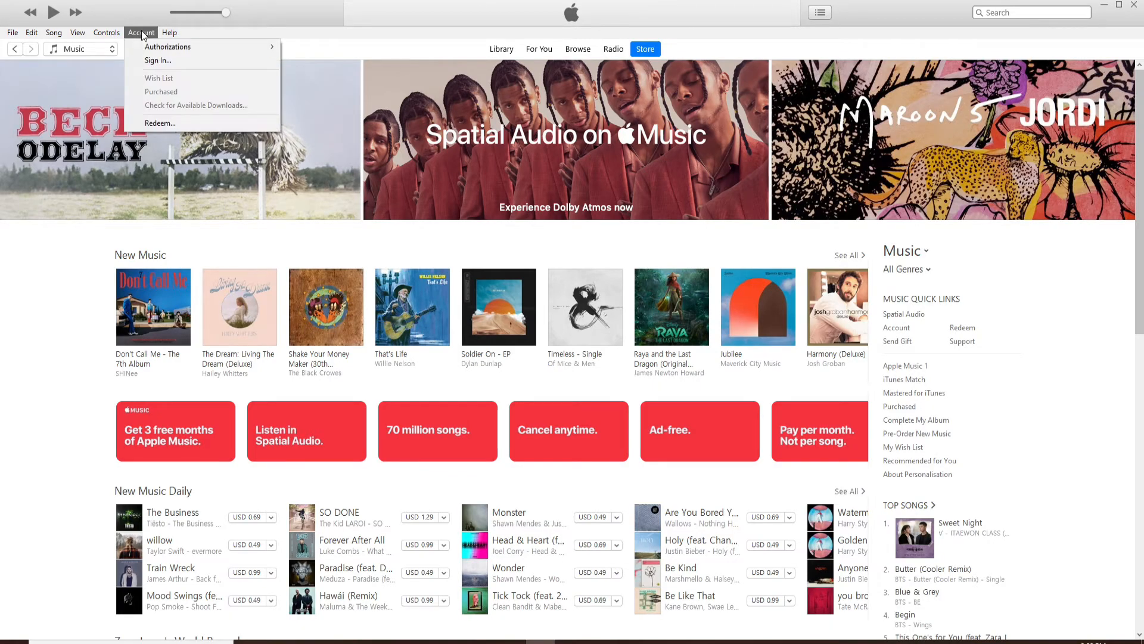
pyautogui.click(157, 60)
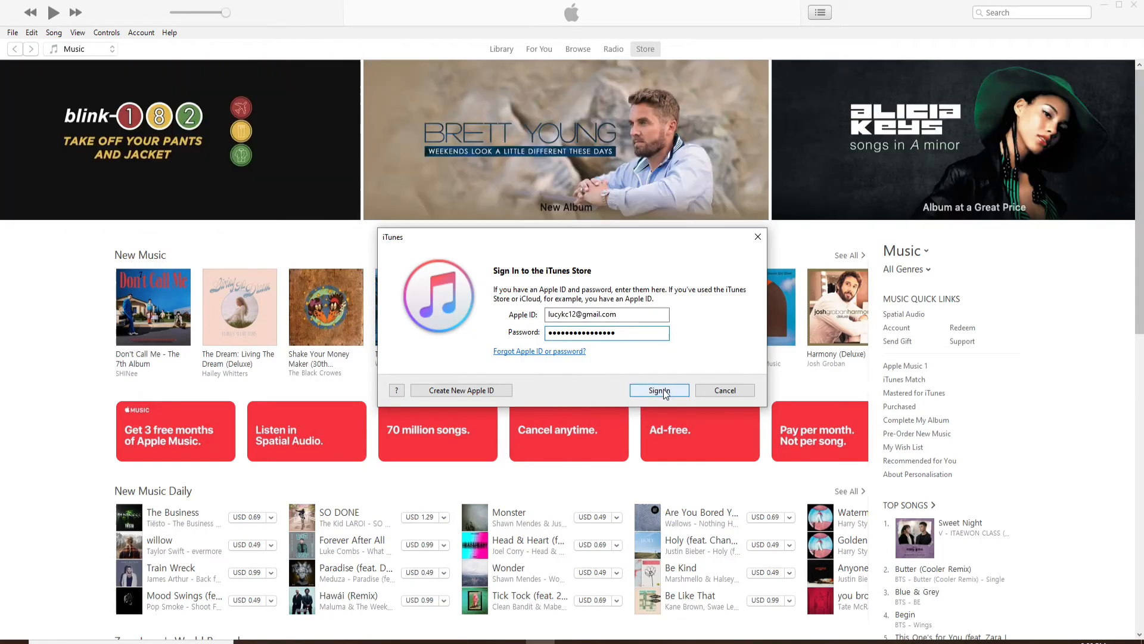
pyautogui.click(658, 390)
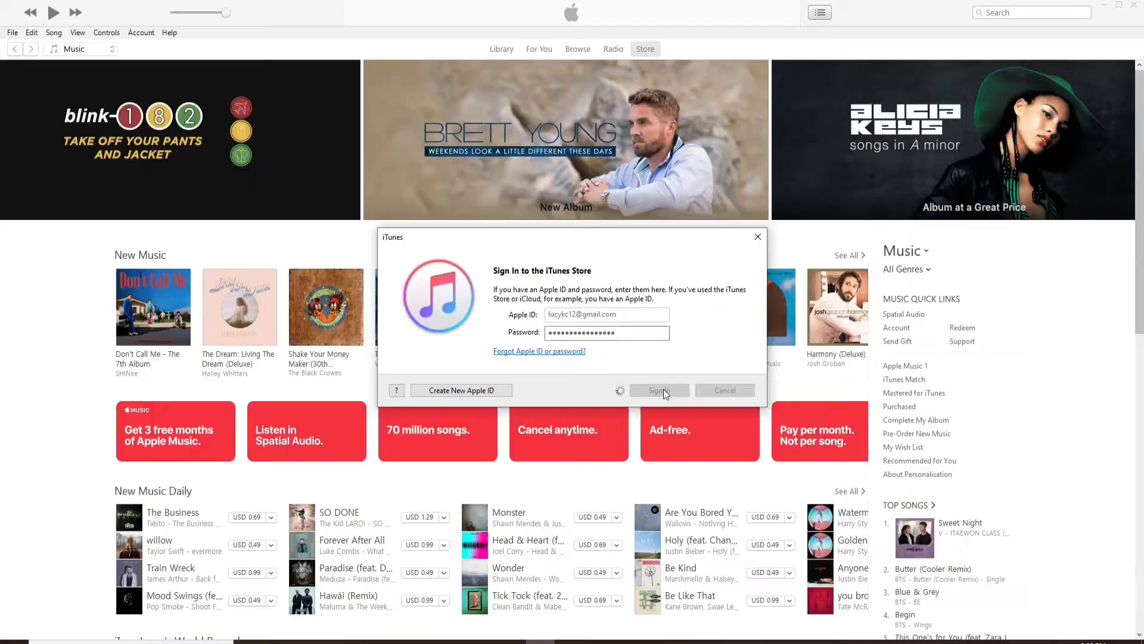